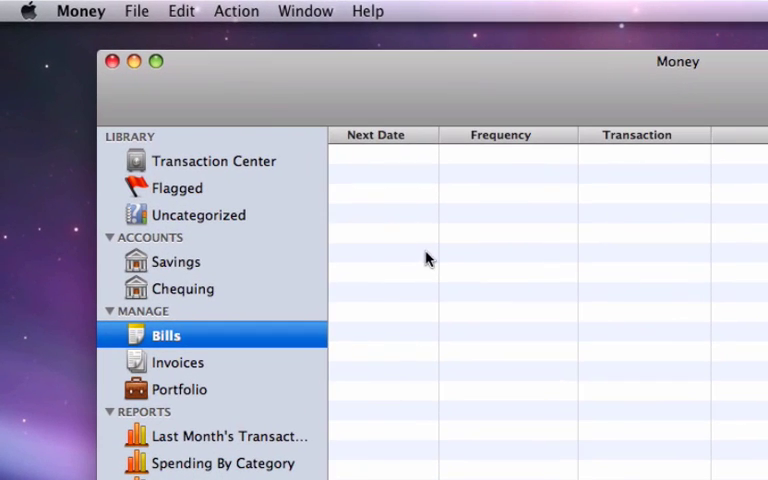
Create a budget named 'Student Budget' via File > New Budget
left_click(137, 11)
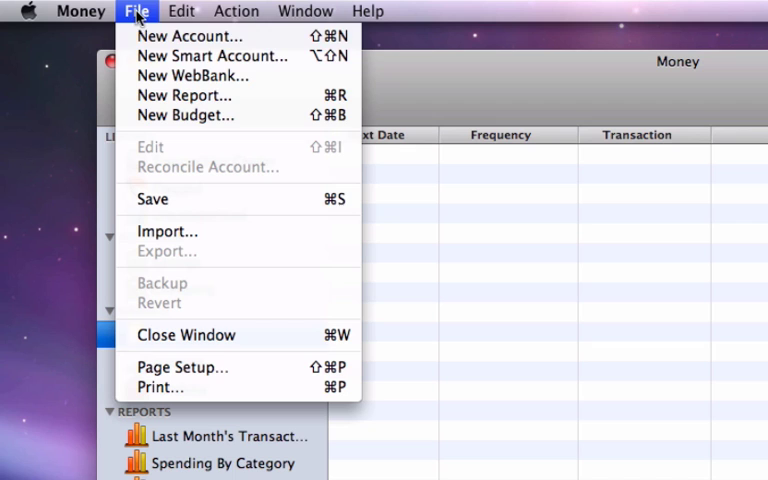
left_click(184, 115)
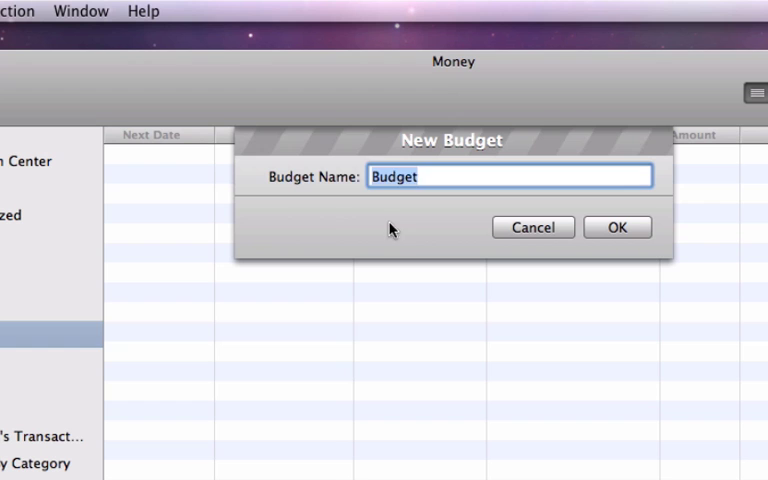
type("Student Bud")
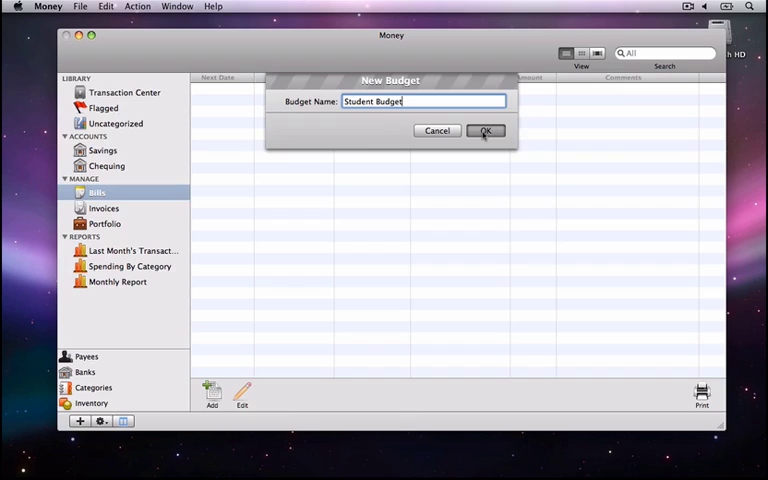
left_click(485, 130)
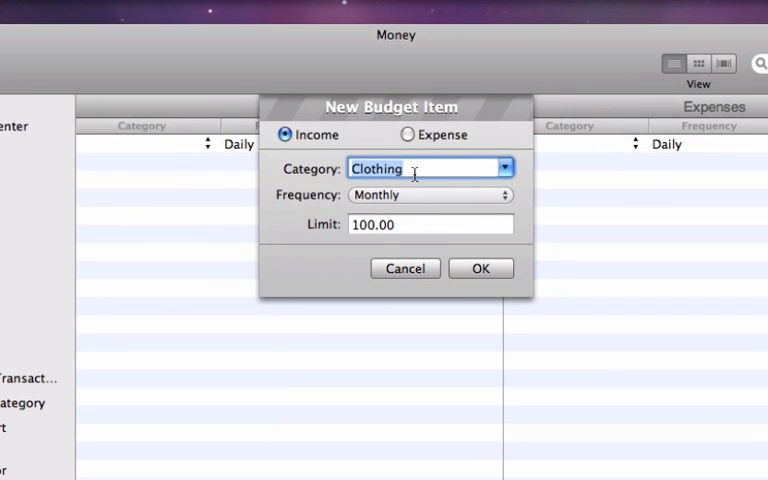
Add a monthly Salary and Wages income item limited to 500.00
type("Salar")
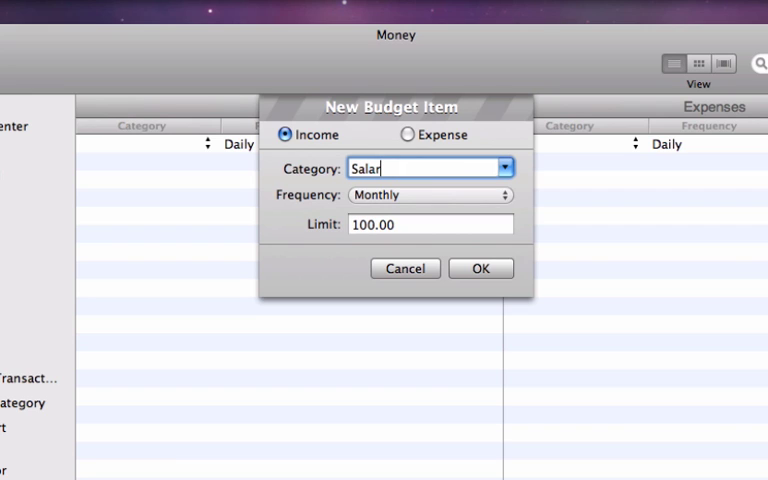
type("y and Wag")
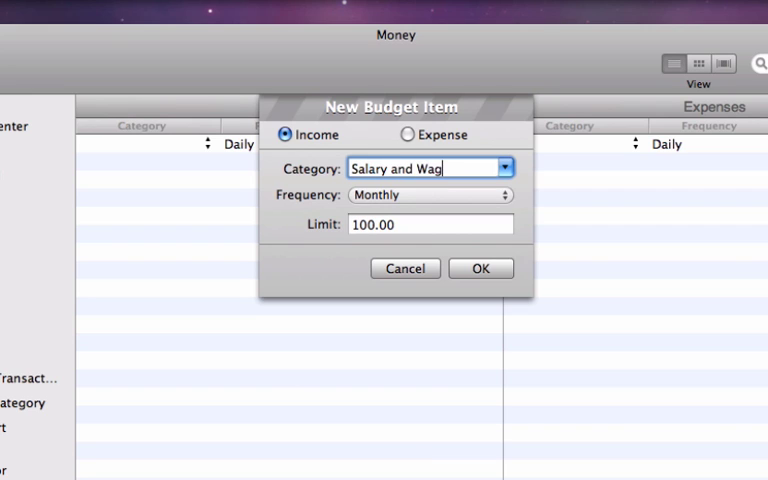
type("es")
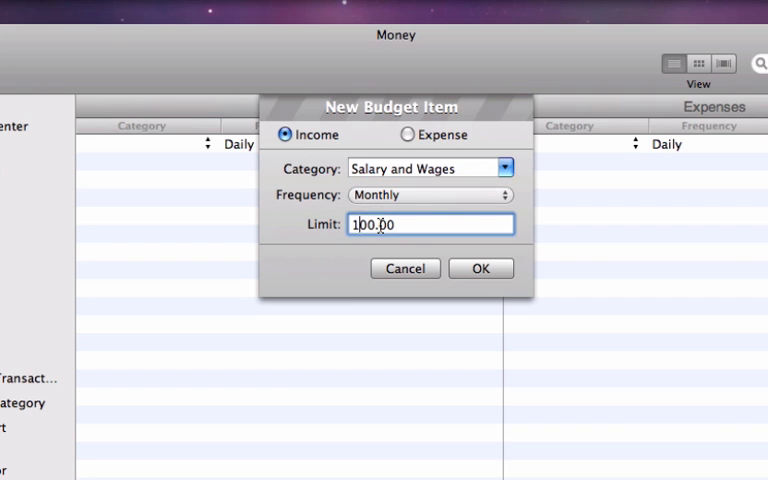
type("500.00")
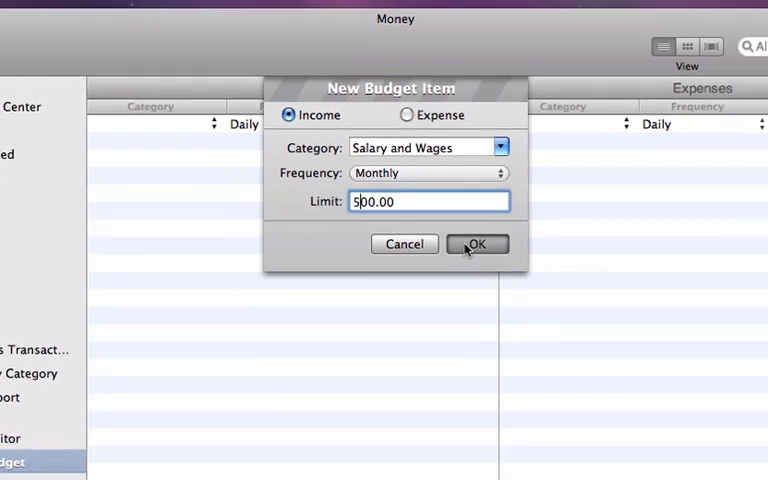
left_click(477, 244)
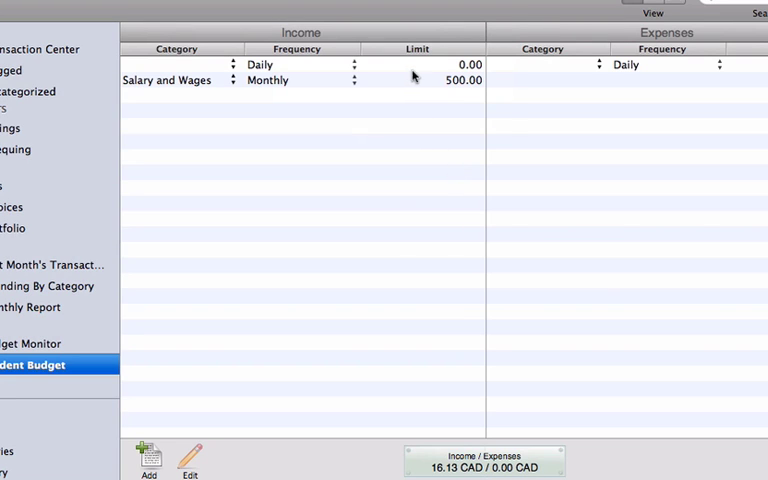
mouse_move(562, 73)
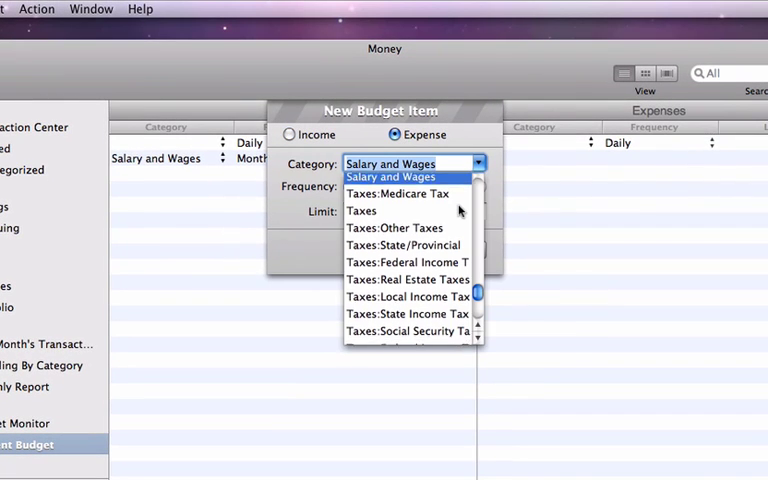
Add a Personal Care expense item with a 40.00 monthly limit
scroll("down", 3)
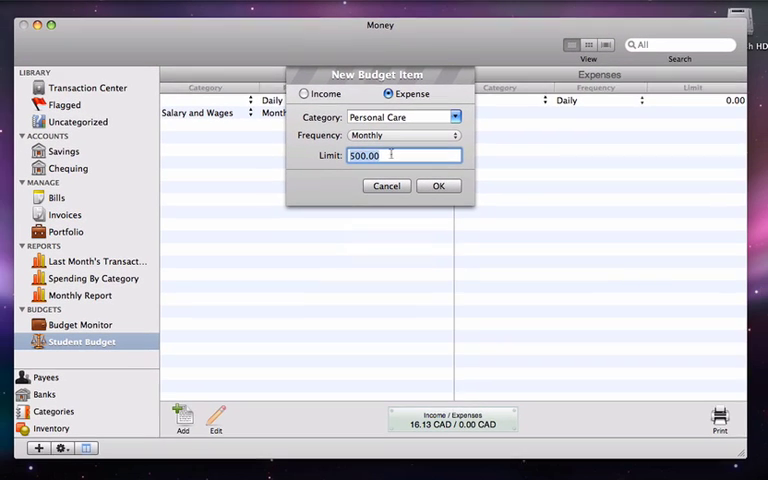
type("40")
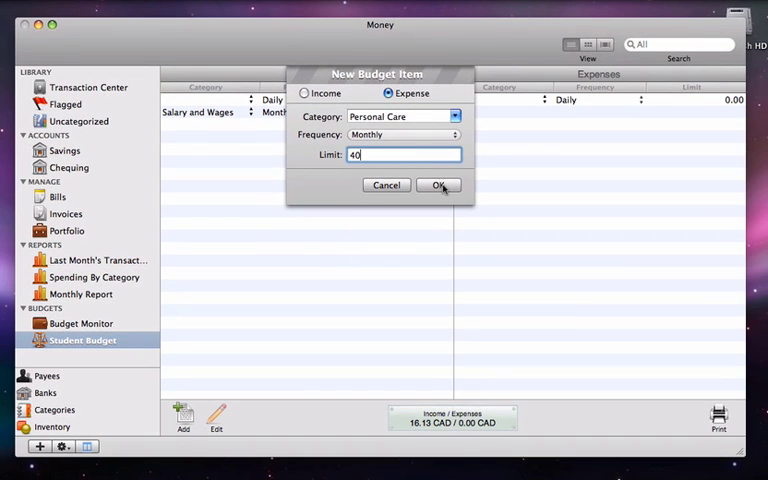
left_click(438, 185)
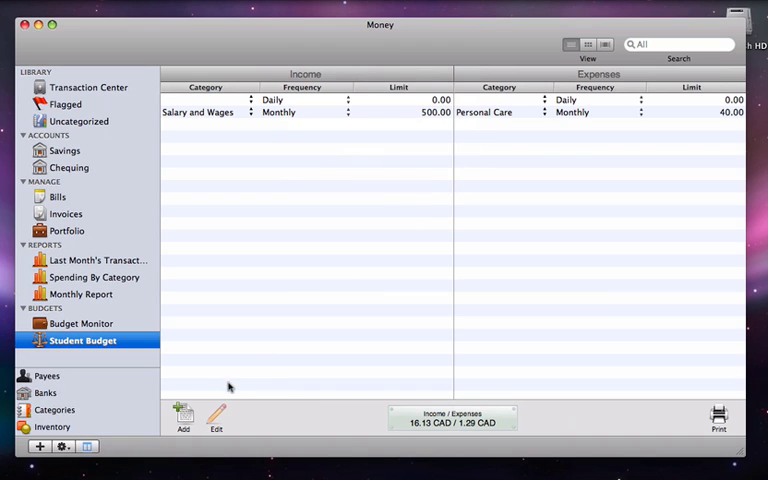
Add a Leisure:Entertaining expense item with an 80.00 monthly limit
left_click(183, 417)
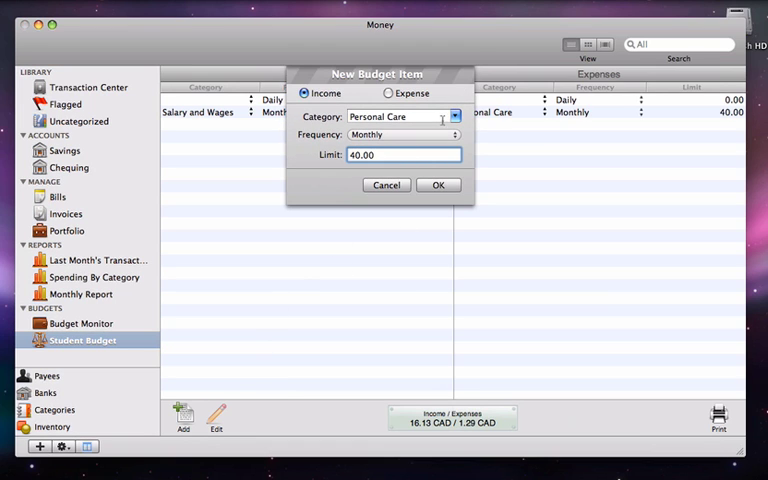
left_click(389, 93)
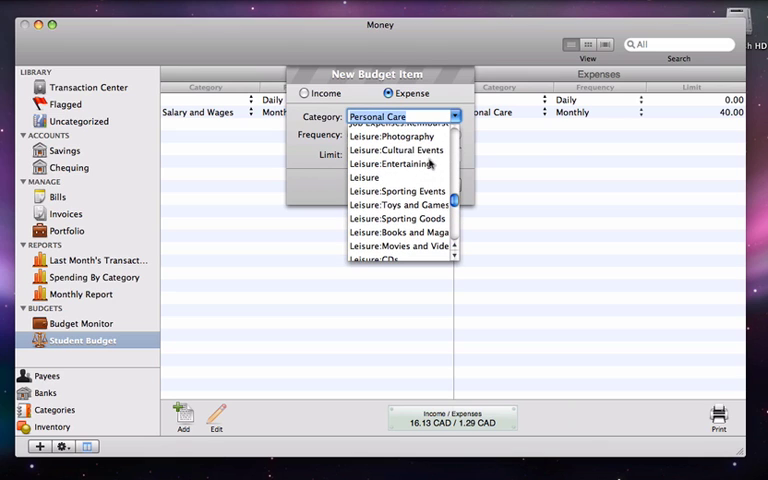
left_click(398, 163)
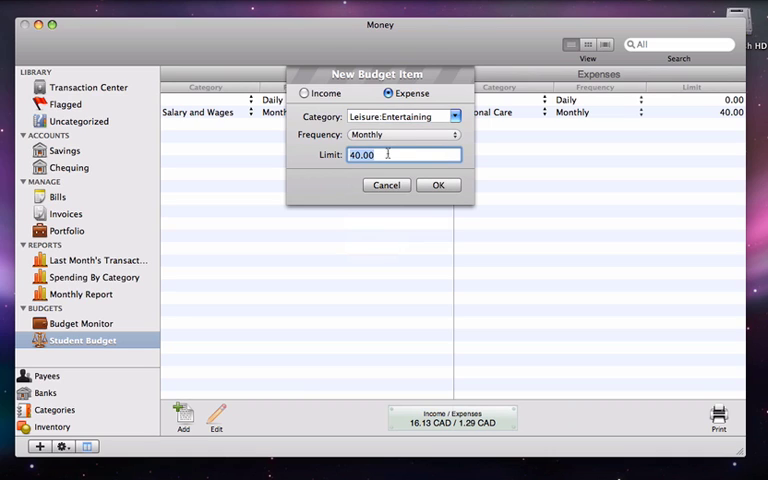
type("80")
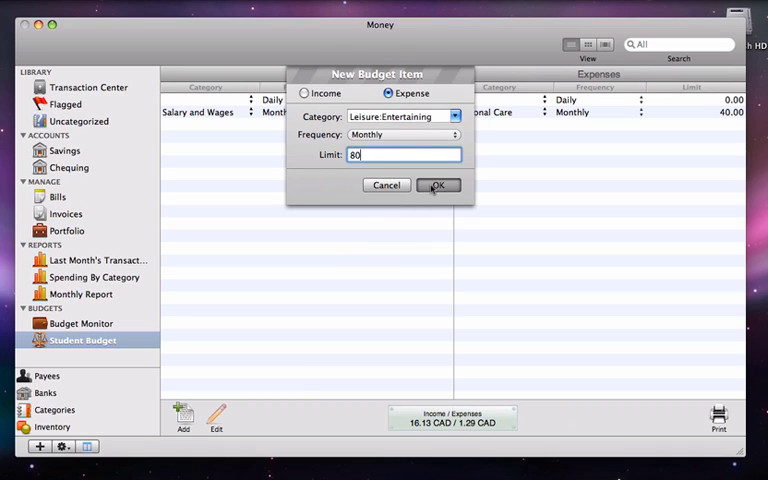
left_click(437, 185)
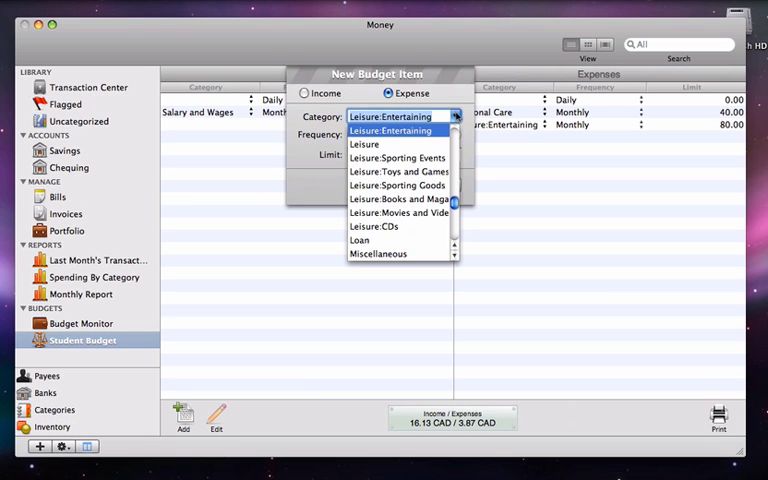
Add a Food:Alcohol expense limited to 50.00 and view the Budget Monitor bars
scroll("down", 3)
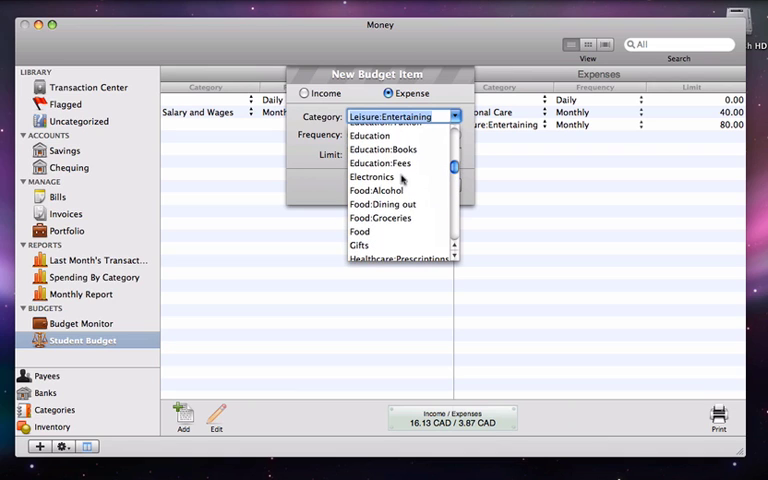
left_click(374, 190)
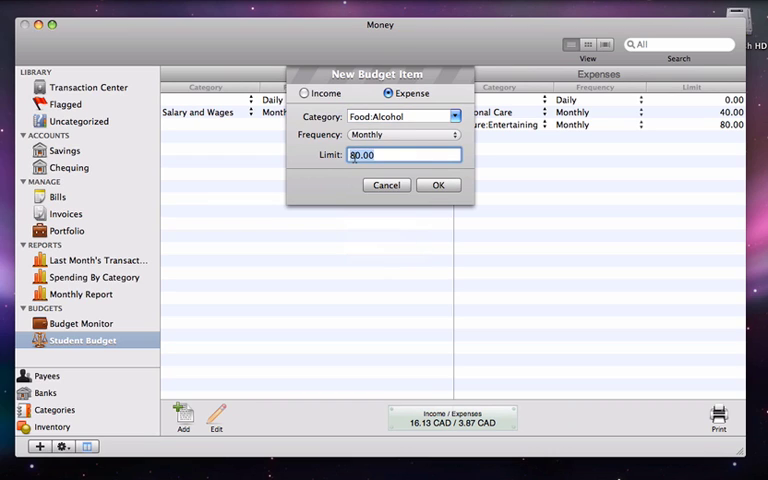
type("50")
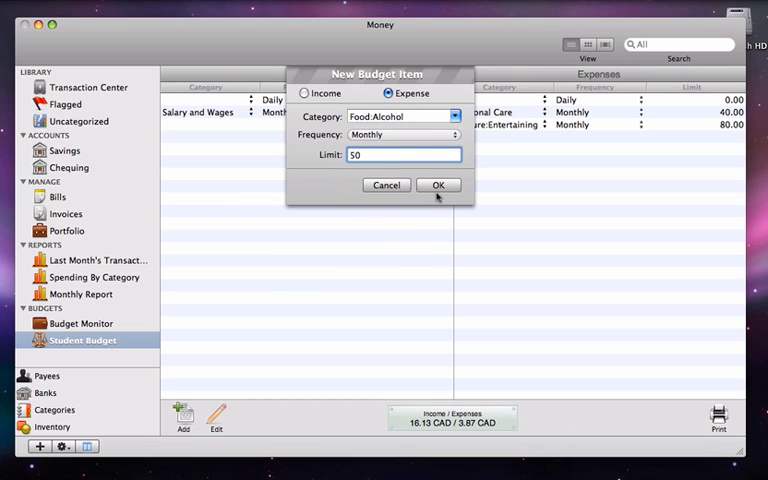
left_click(438, 185)
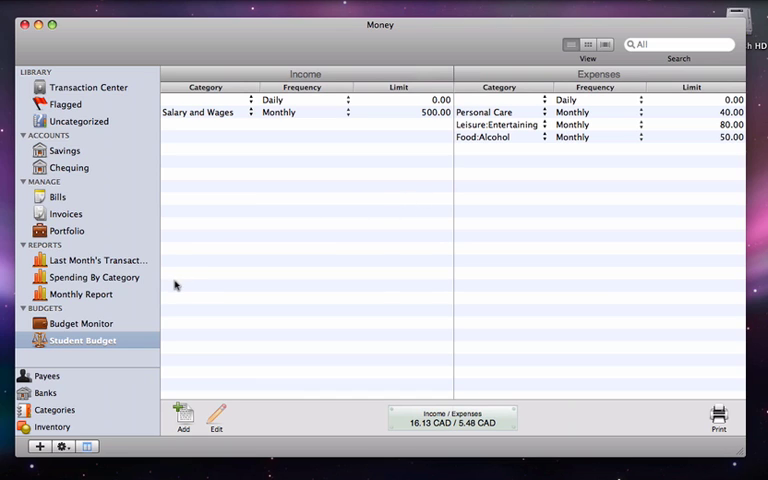
left_click(81, 323)
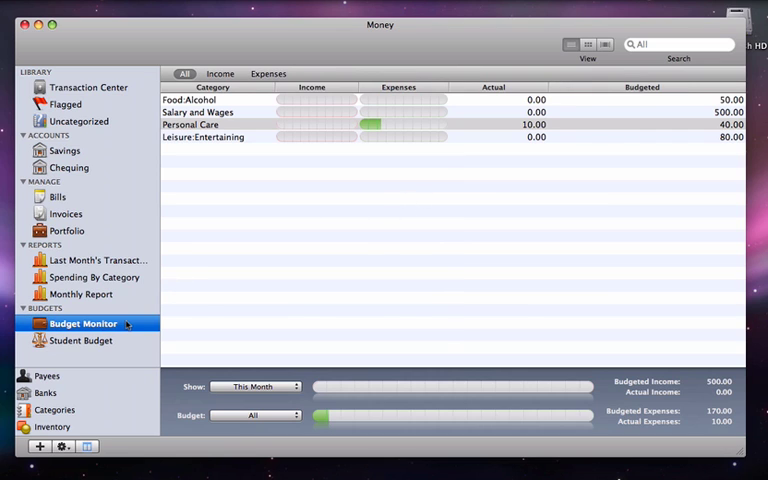
mouse_move(295, 192)
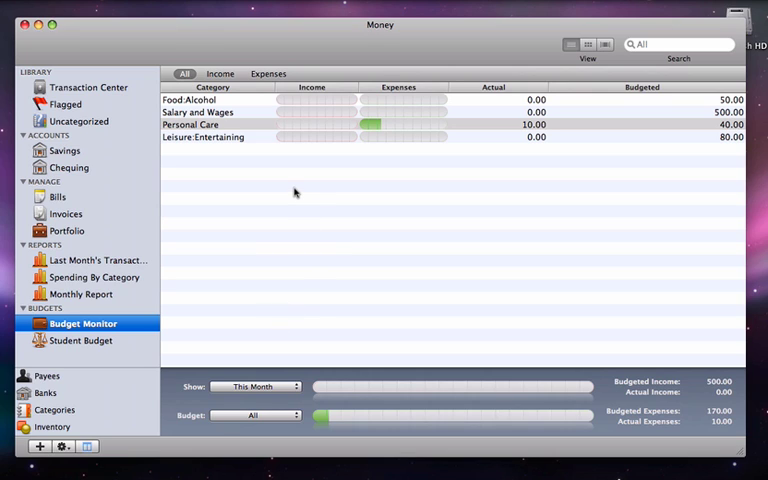
mouse_move(107, 89)
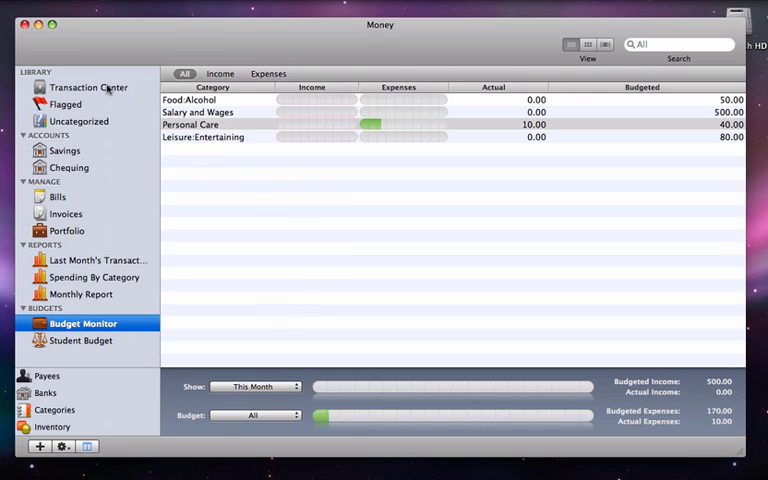
Record a 25.00 CAD Food:Alcohol withdrawal from Savings
left_click(88, 87)
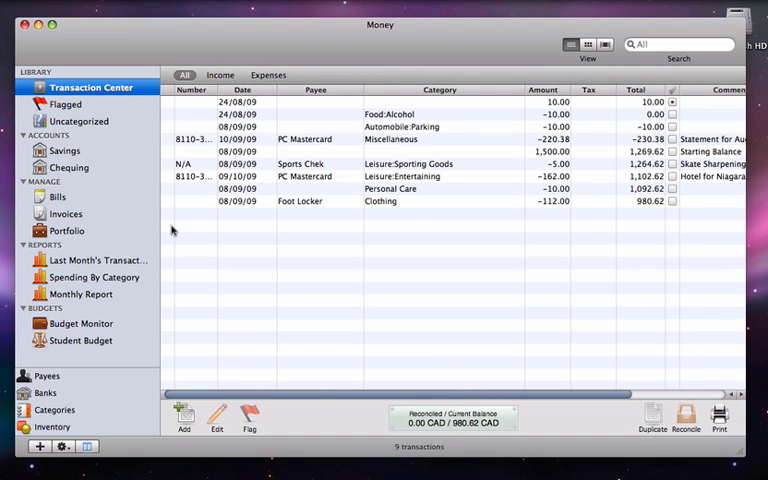
left_click(184, 420)
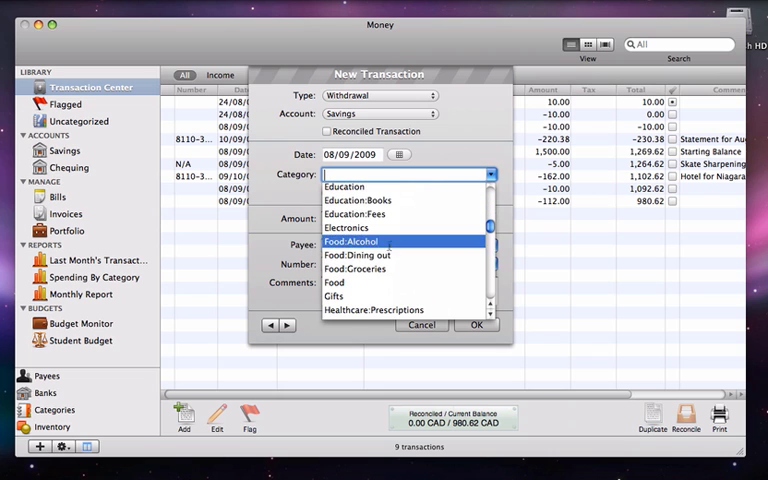
left_click(351, 241)
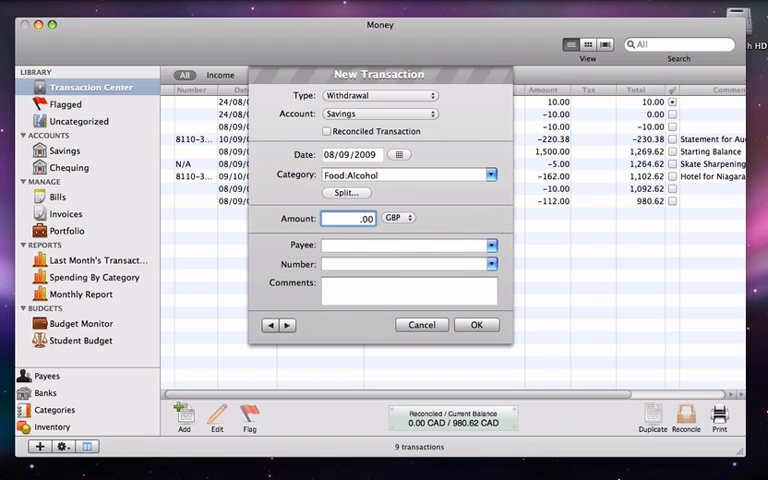
left_click(398, 218)
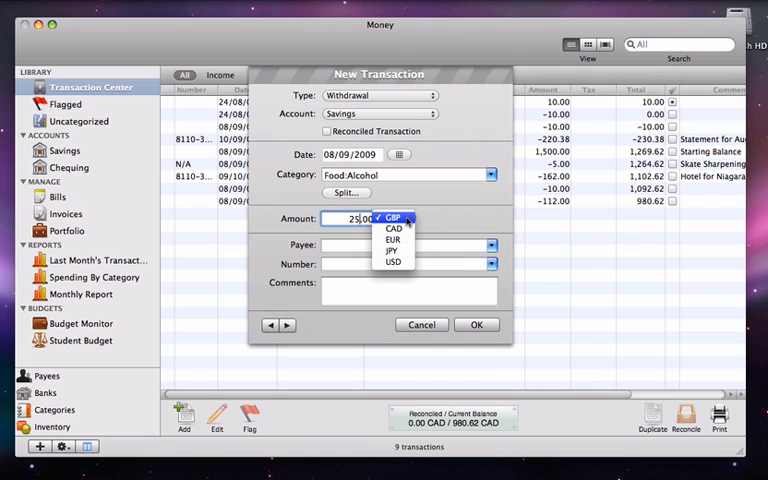
left_click(393, 229)
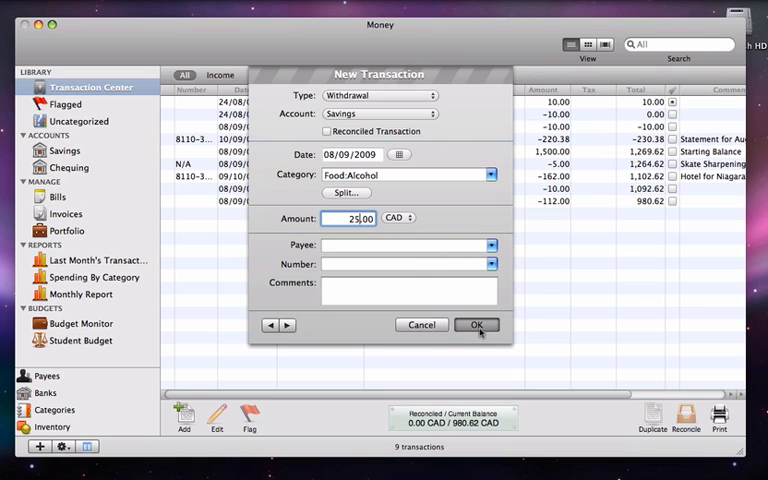
left_click(476, 324)
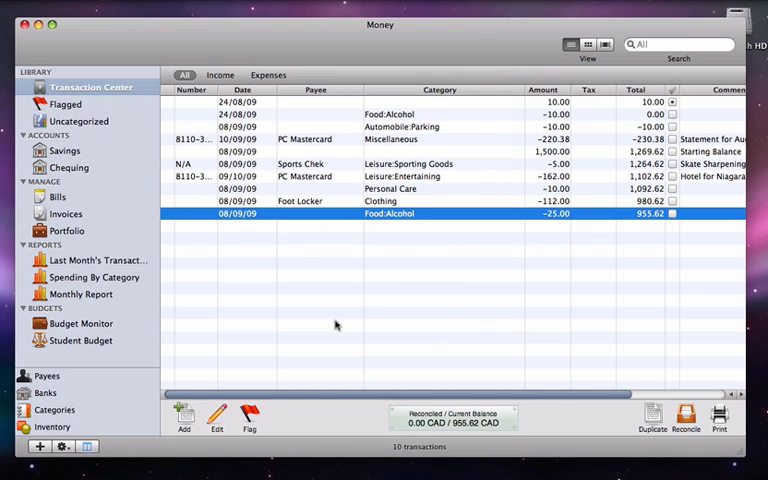
Record a 60.00 CAD Personal Care withdrawal from Savings
left_click(184, 418)
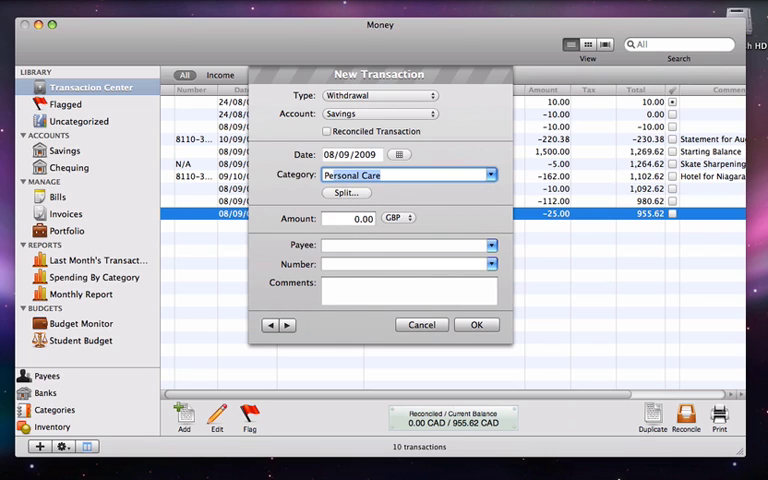
left_click(350, 218)
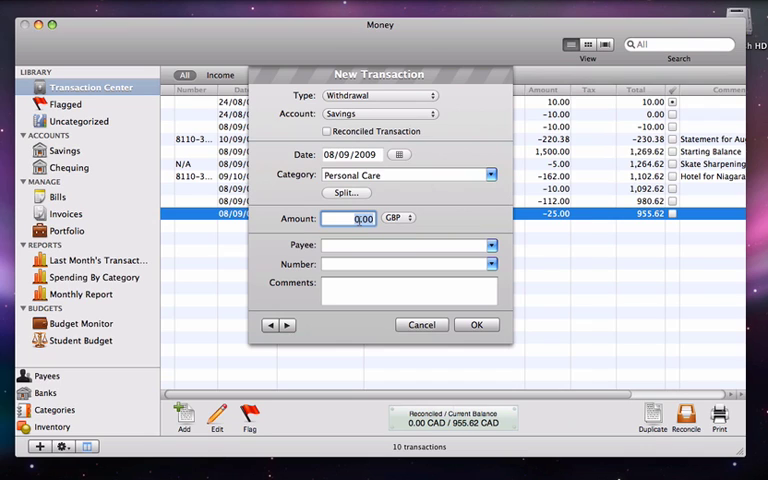
left_click(398, 217)
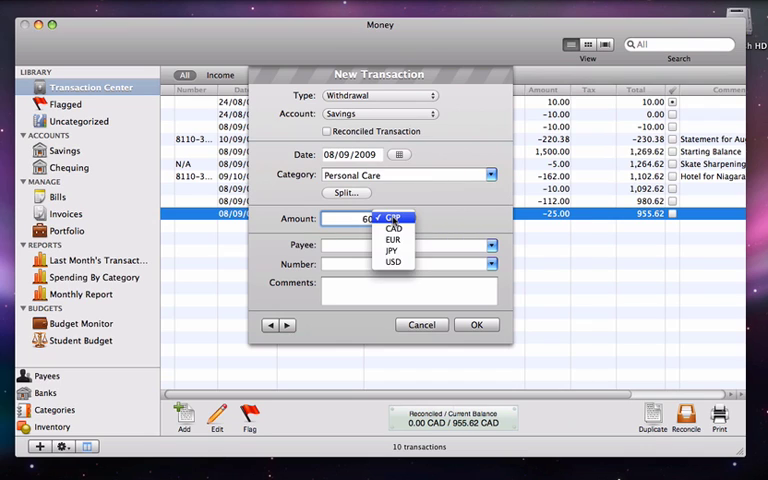
left_click(393, 229)
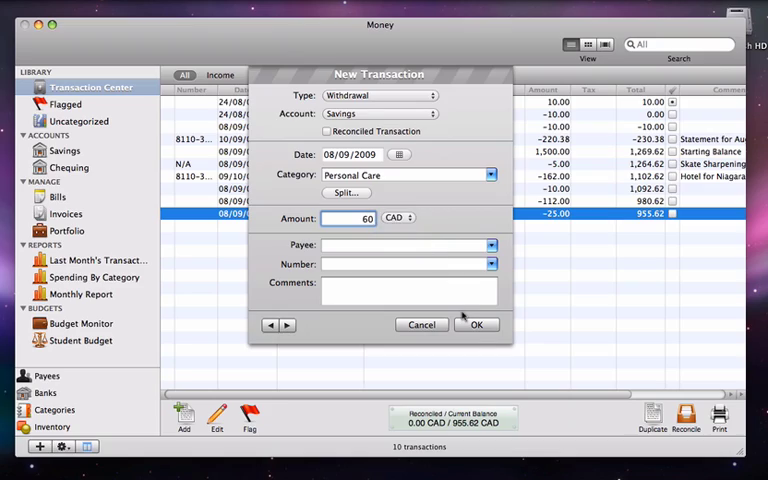
left_click(477, 324)
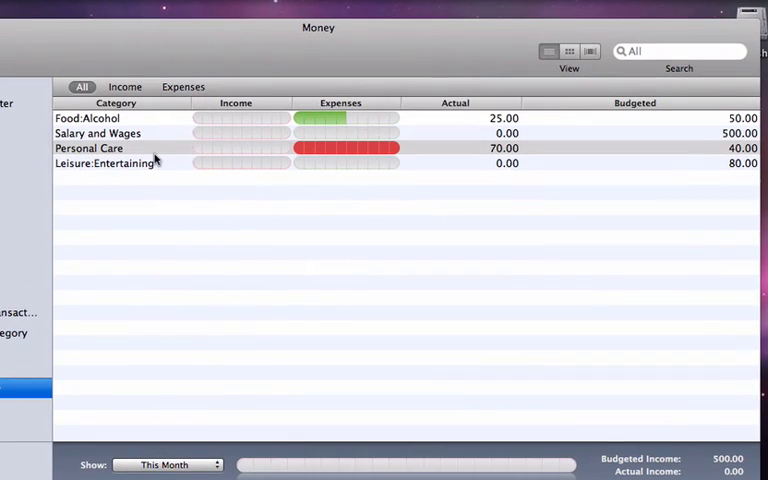
mouse_move(520, 115)
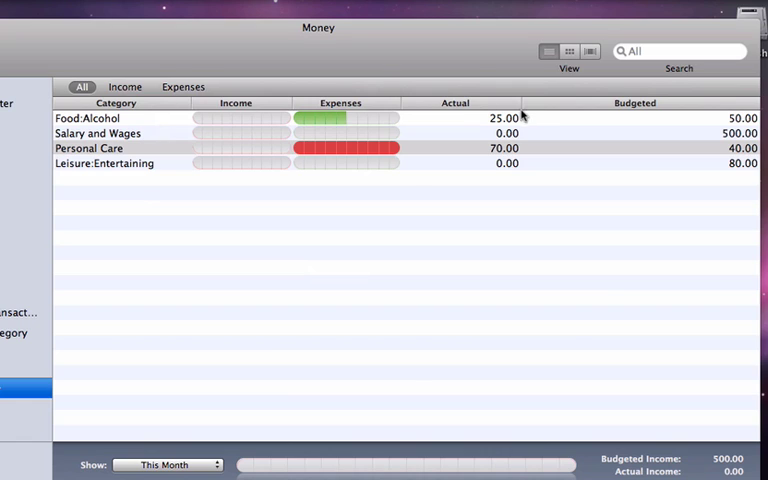
mouse_move(580, 127)
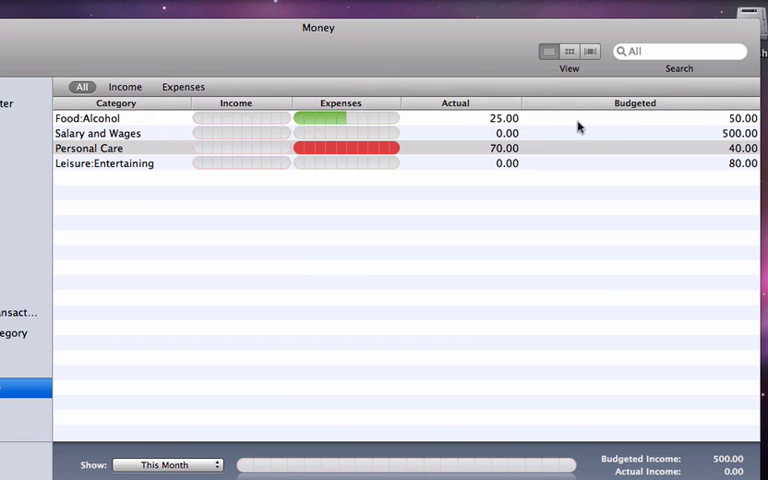
mouse_move(343, 121)
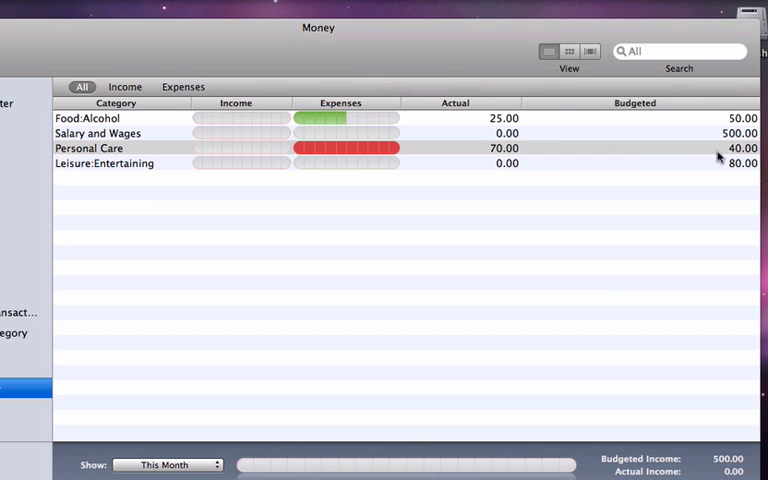
mouse_move(303, 160)
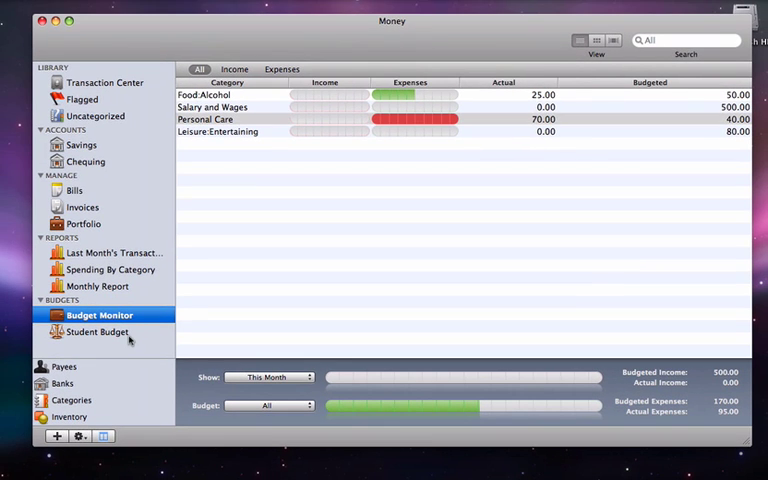
Select Student Budget in the sidebar to show its income and expense limits
left_click(97, 331)
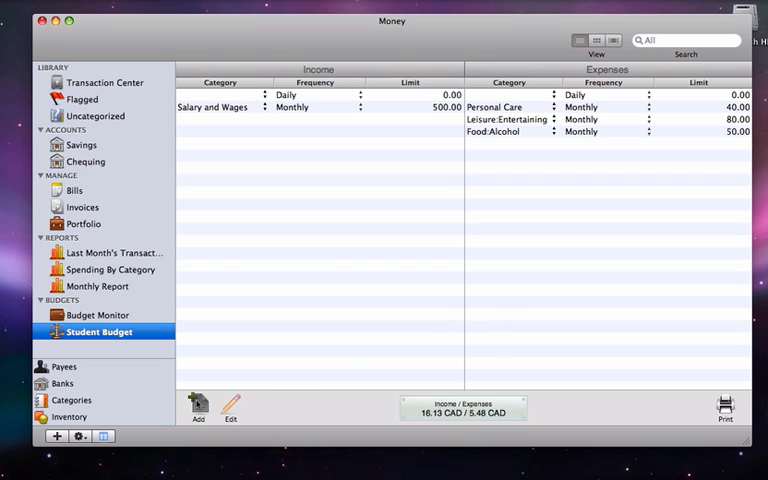
Add a 100.00 monthly Food expense limit, then view Food's Budget Monitor bar
left_click(198, 408)
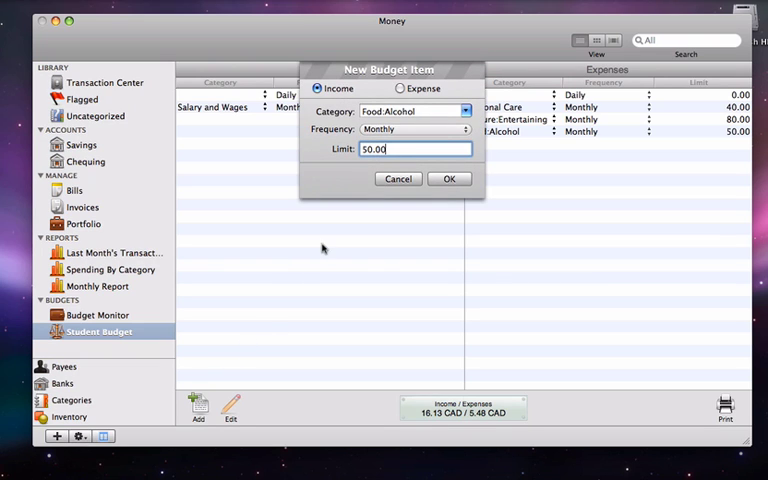
left_click(463, 111)
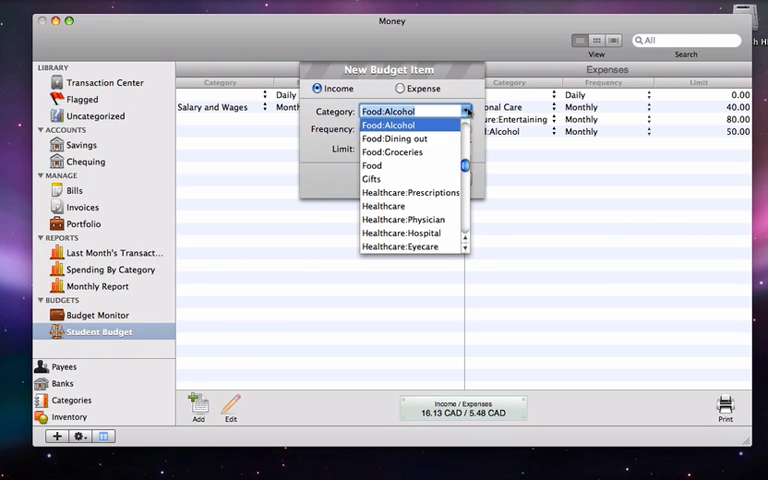
left_click(371, 165)
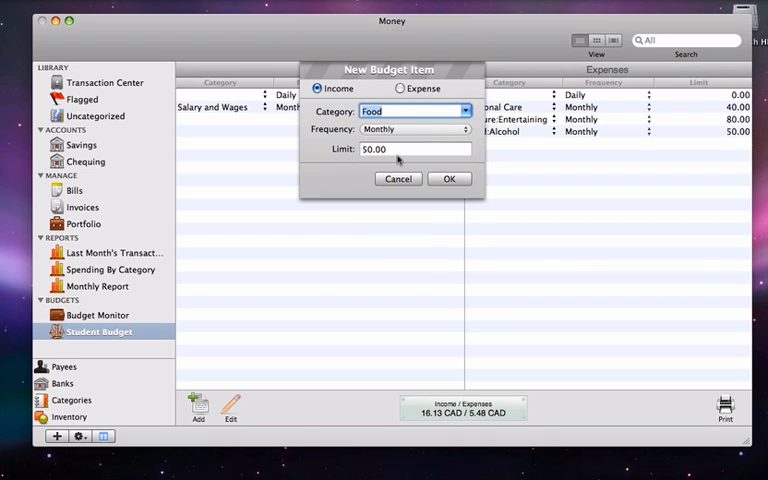
left_click(401, 88)
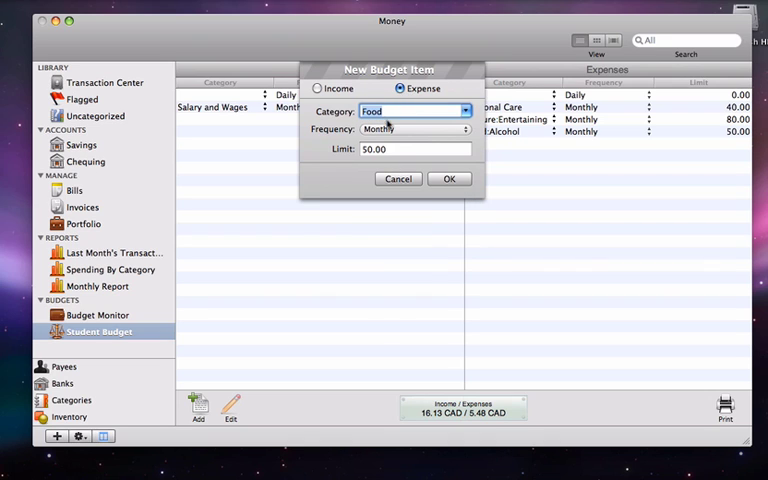
left_click(413, 149)
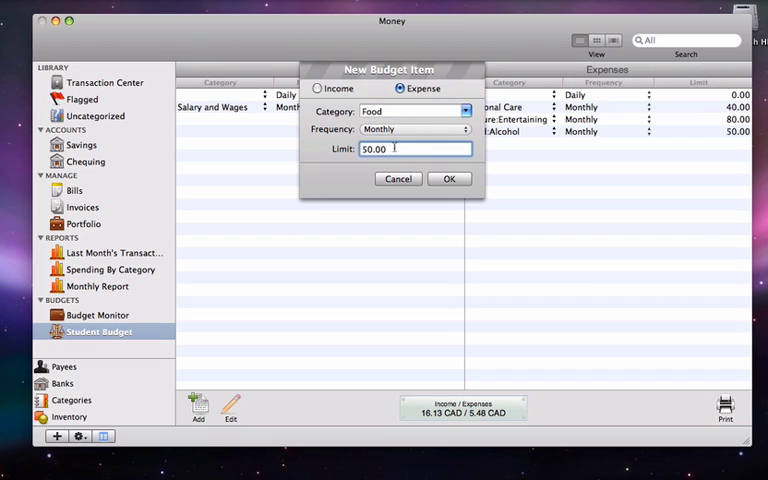
type("10.00")
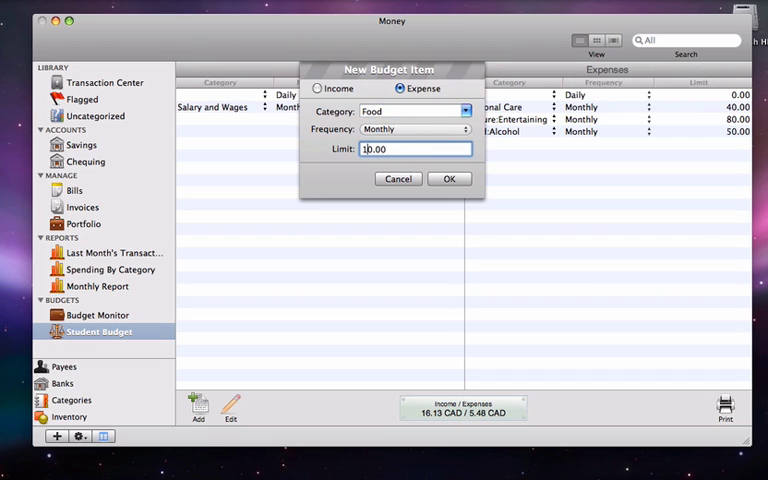
left_click(449, 178)
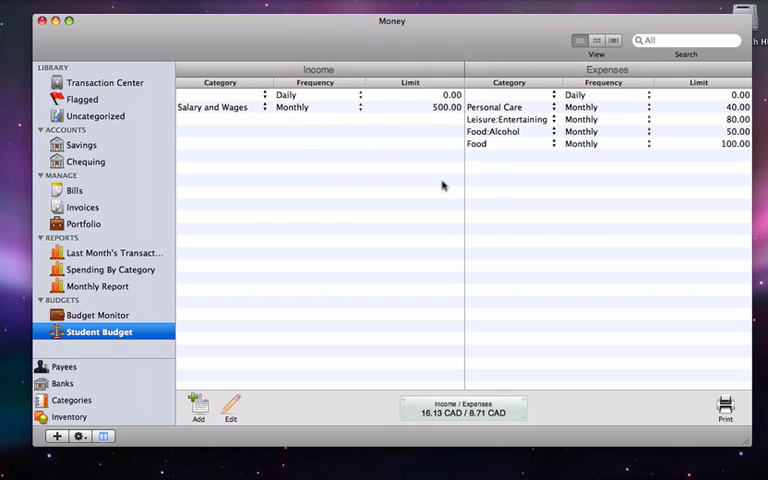
mouse_move(250, 313)
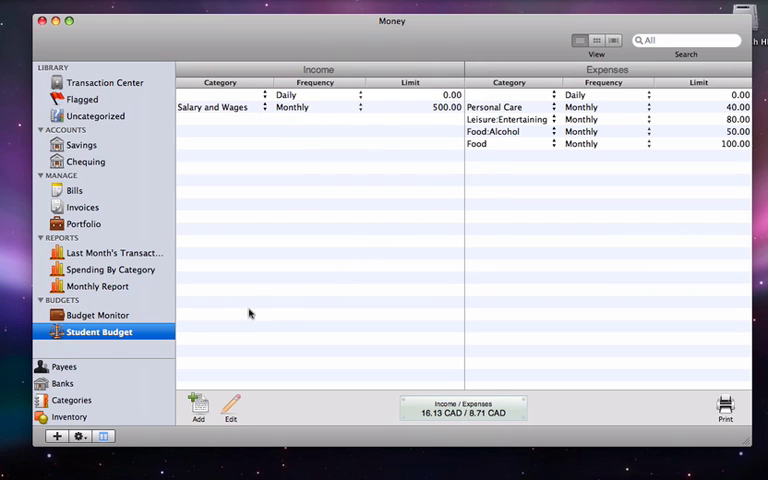
left_click(98, 315)
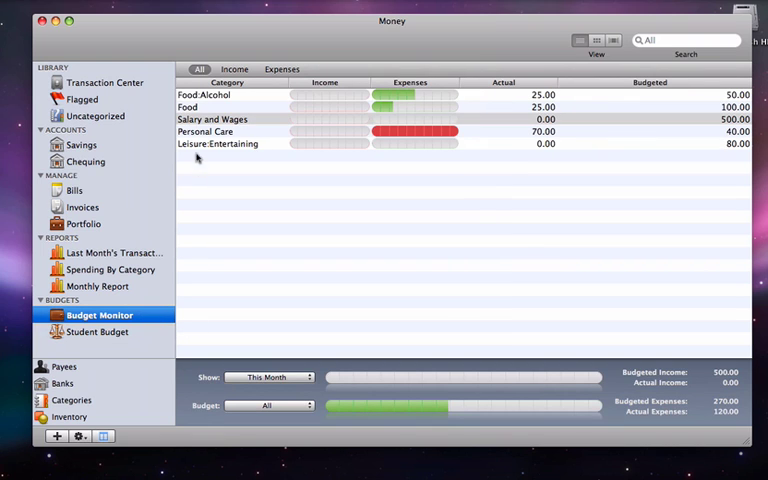
left_click(250, 107)
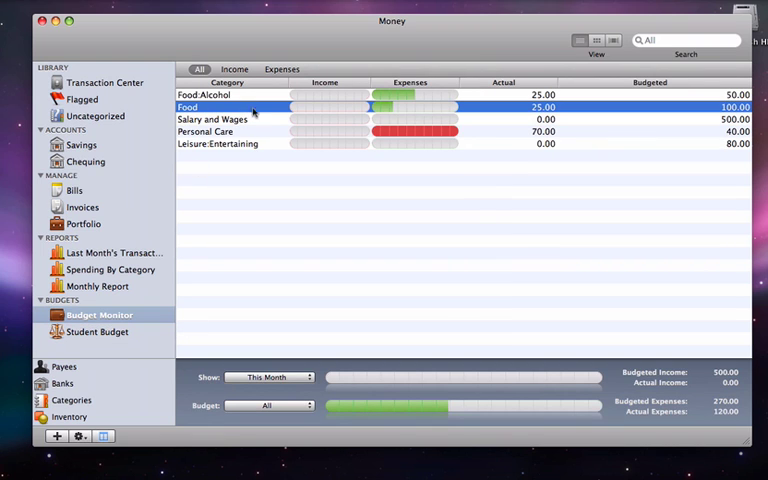